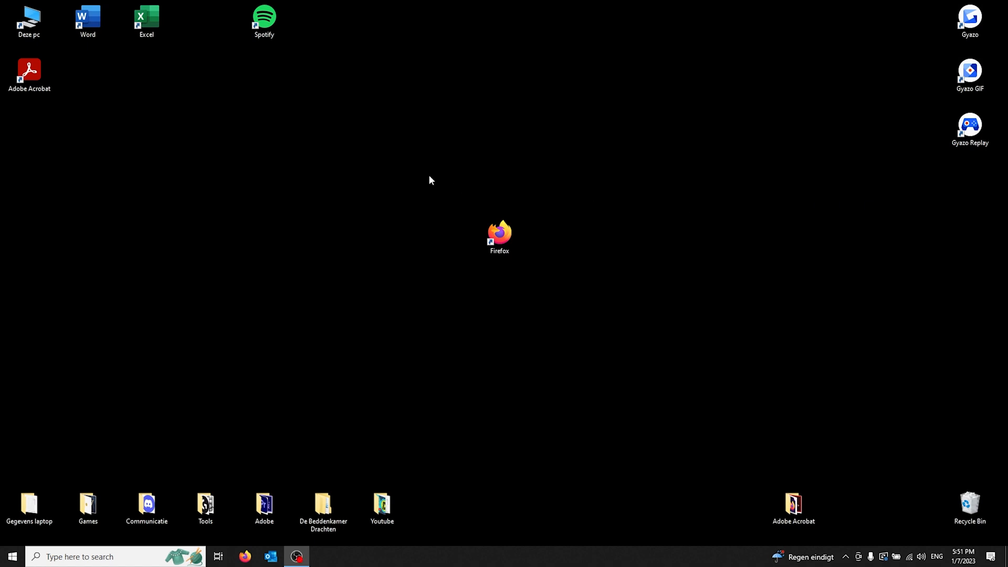
pyautogui.moveTo(428, 171)
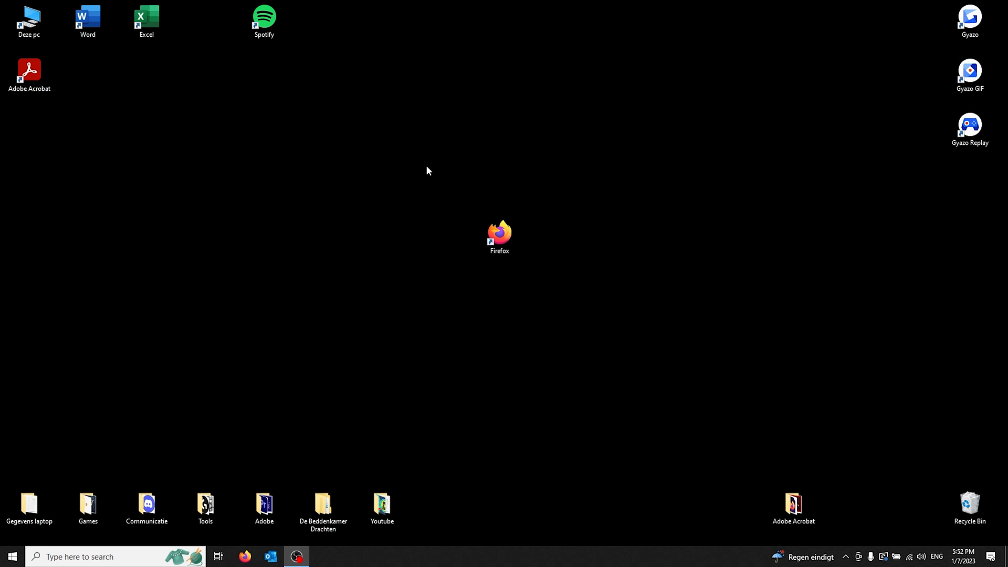
pyautogui.moveTo(417, 178)
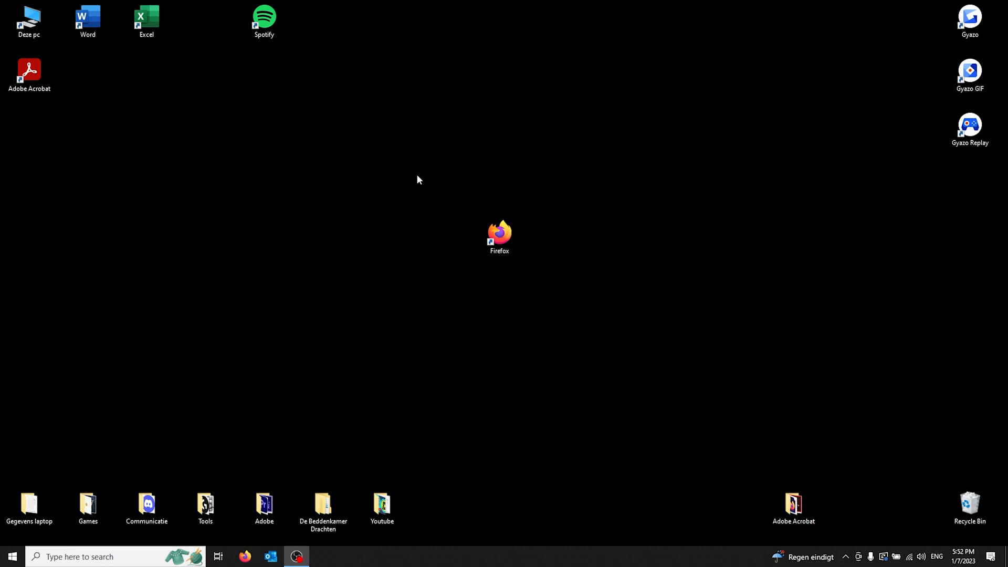
pyautogui.moveTo(424, 190)
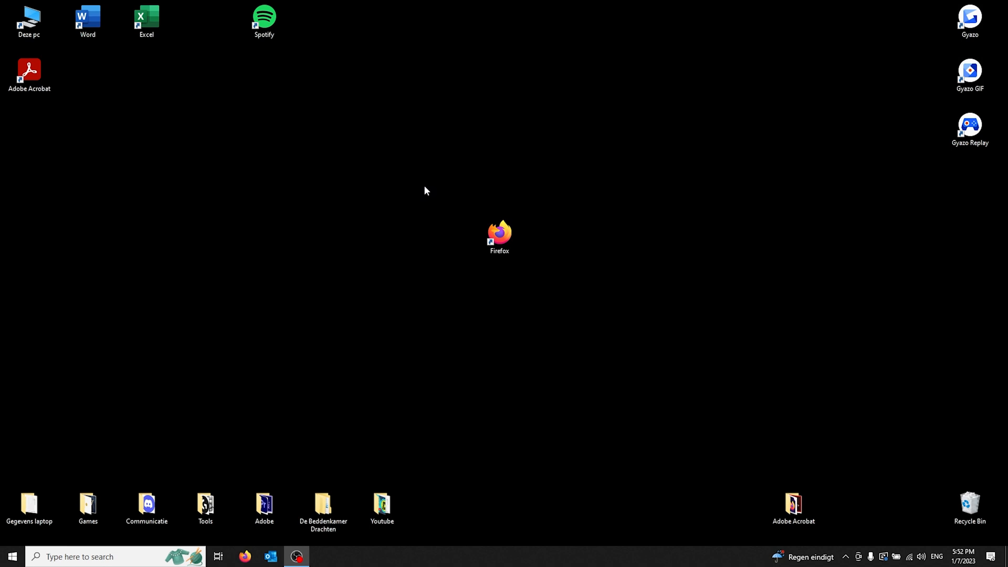
pyautogui.moveTo(422, 189)
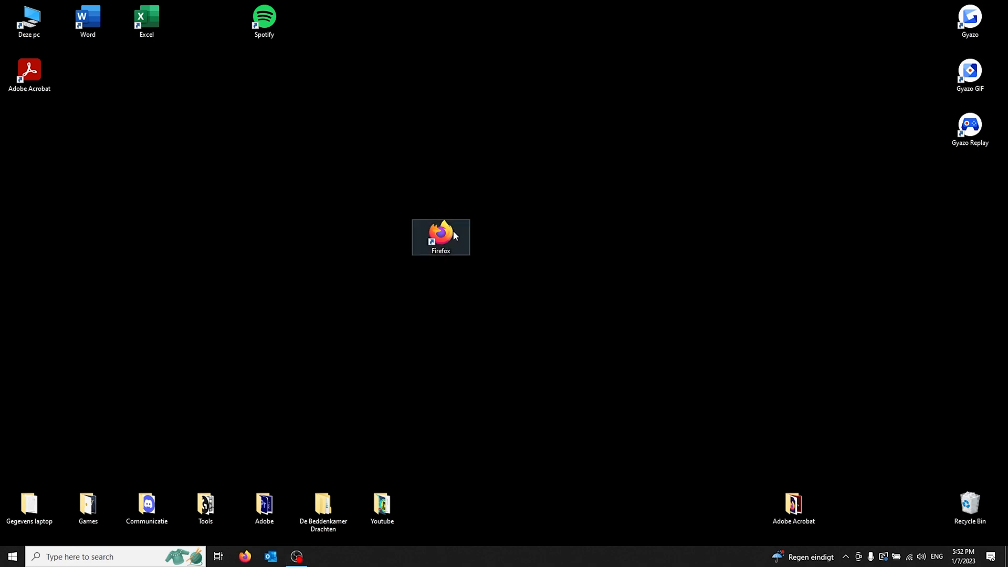
# Step: Launch Firefox from the desktop icon and open its main menu
pyautogui.doubleClick(441, 236)
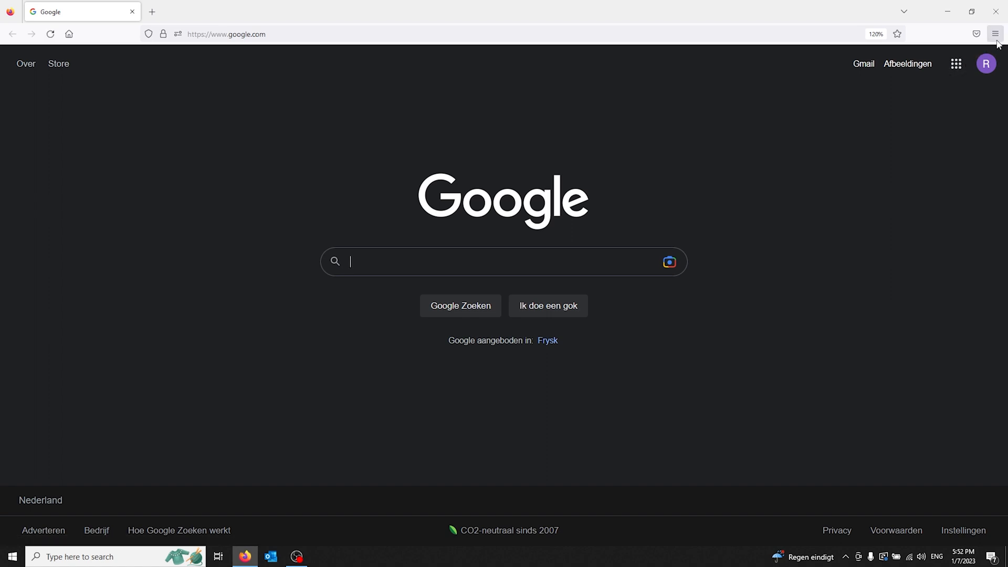
pyautogui.click(996, 34)
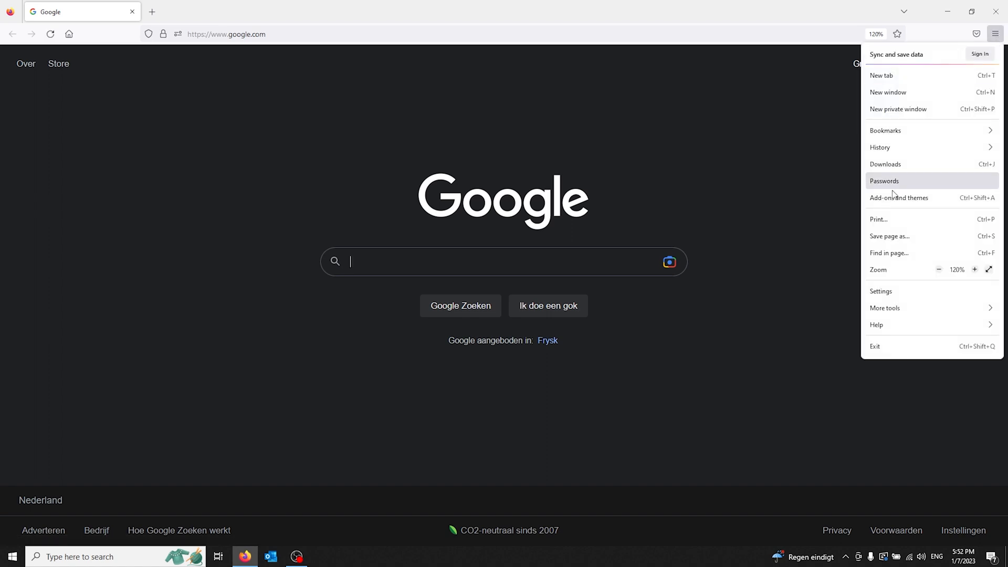
# Step: Go to Settings, Privacy & Security, and scroll to the Permissions section
pyautogui.click(881, 292)
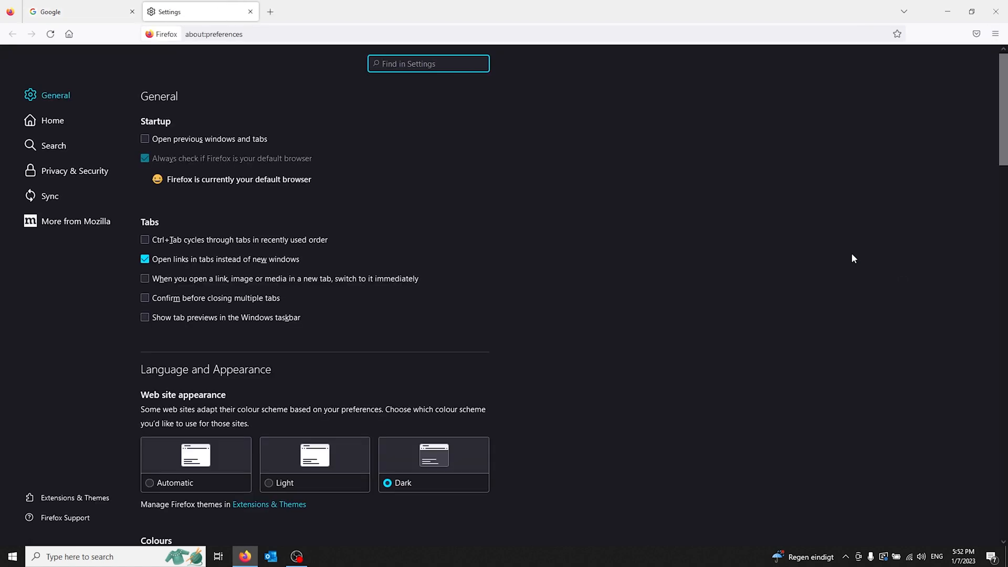
pyautogui.moveTo(74, 170)
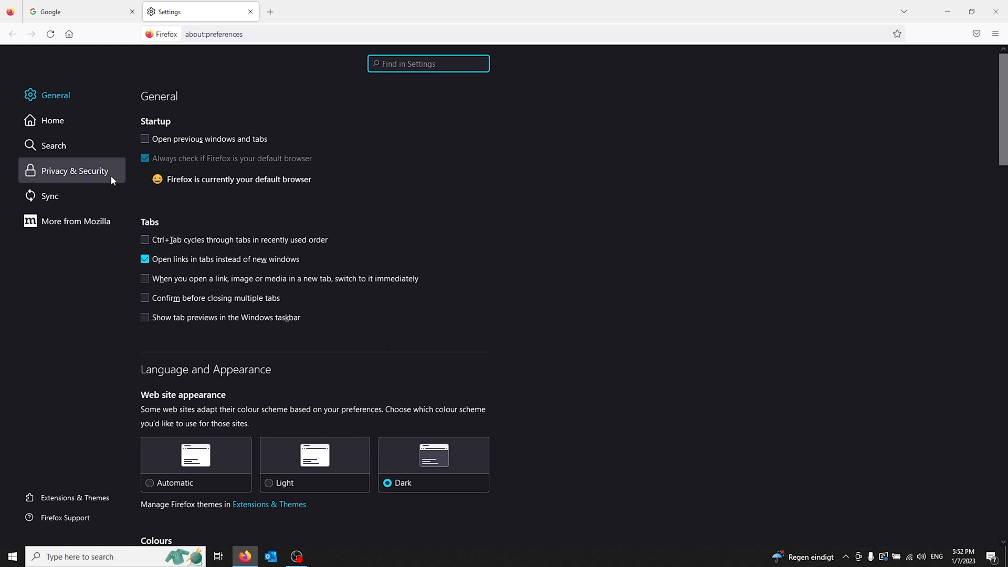
pyautogui.moveTo(104, 175)
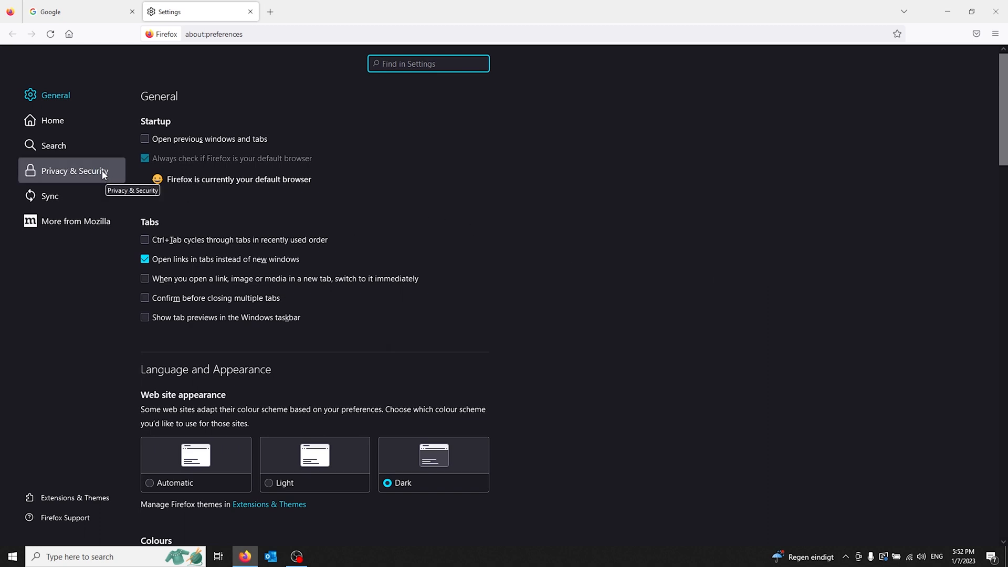
pyautogui.click(74, 171)
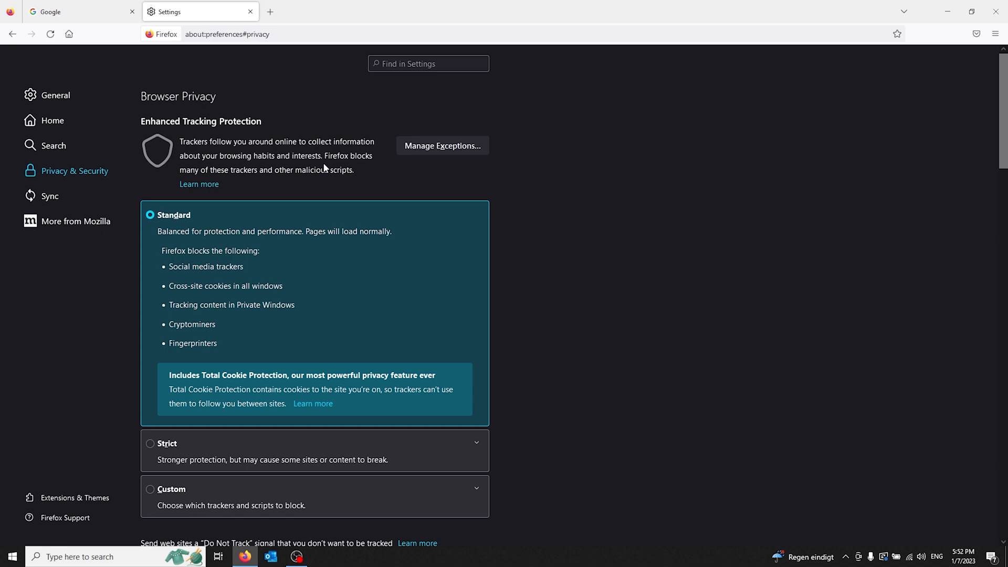
pyautogui.scroll(-3)
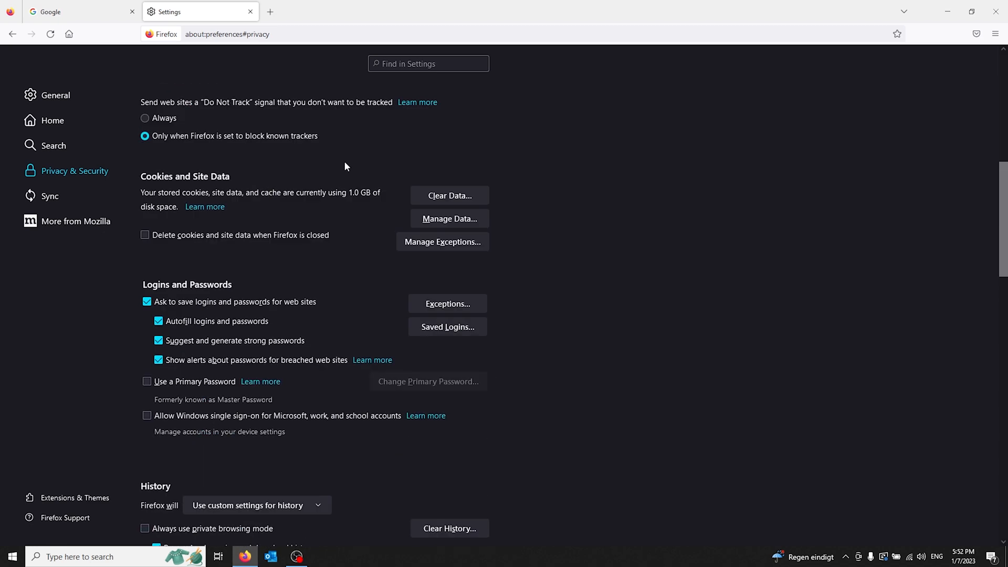
pyautogui.scroll(-3)
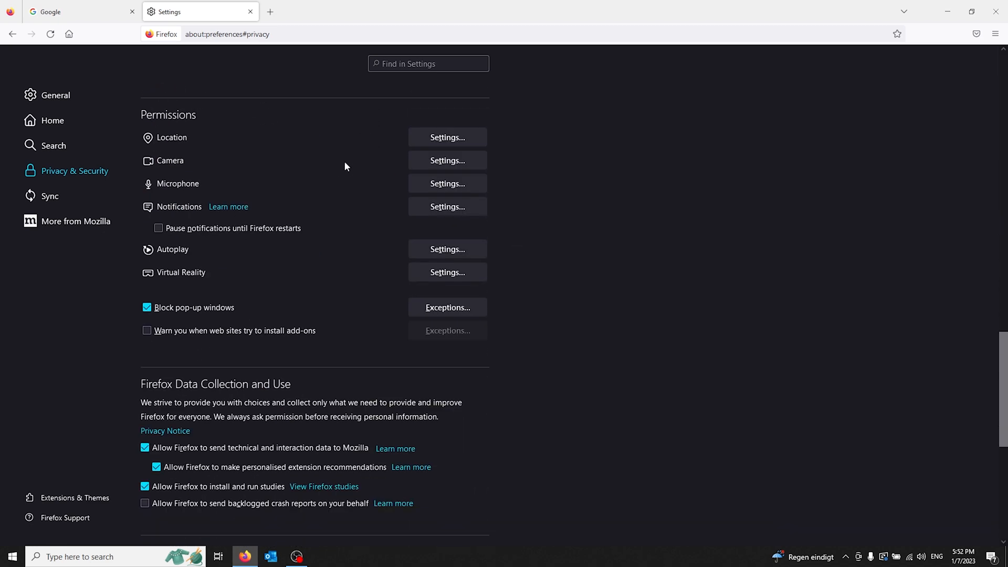
pyautogui.scroll(3)
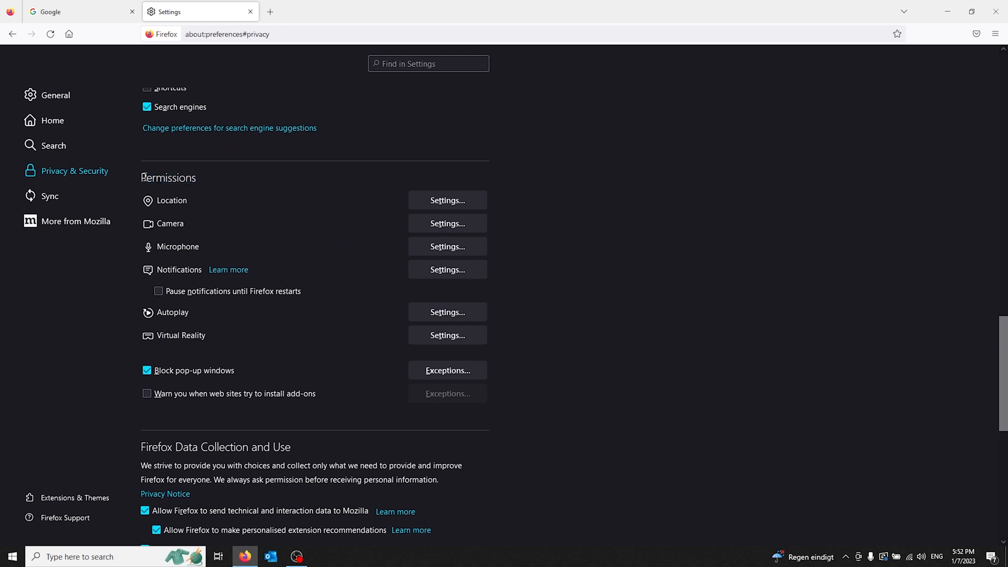
pyautogui.moveTo(174, 201)
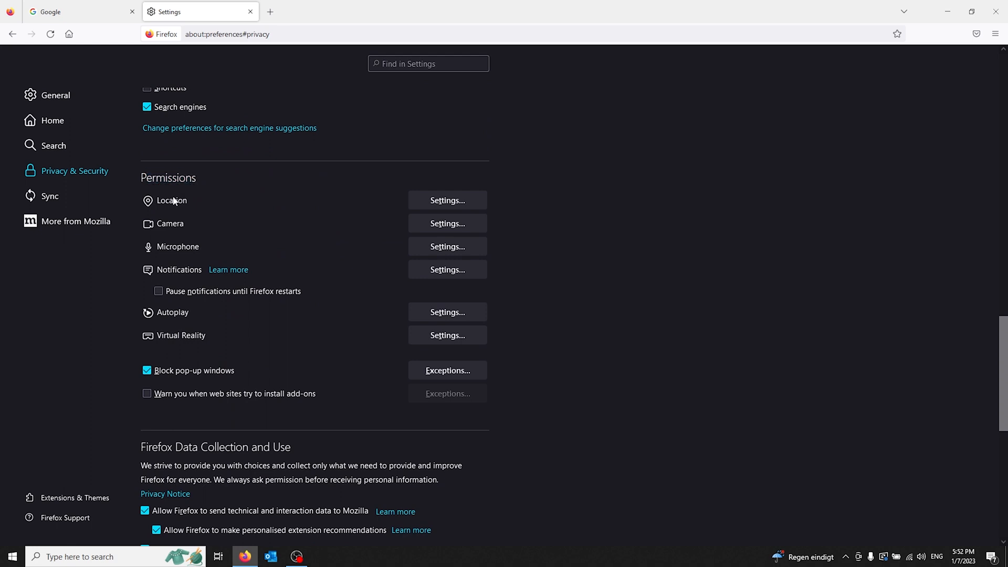
# Step: Open the Camera Permissions dialog from the Camera Settings… button
pyautogui.click(447, 223)
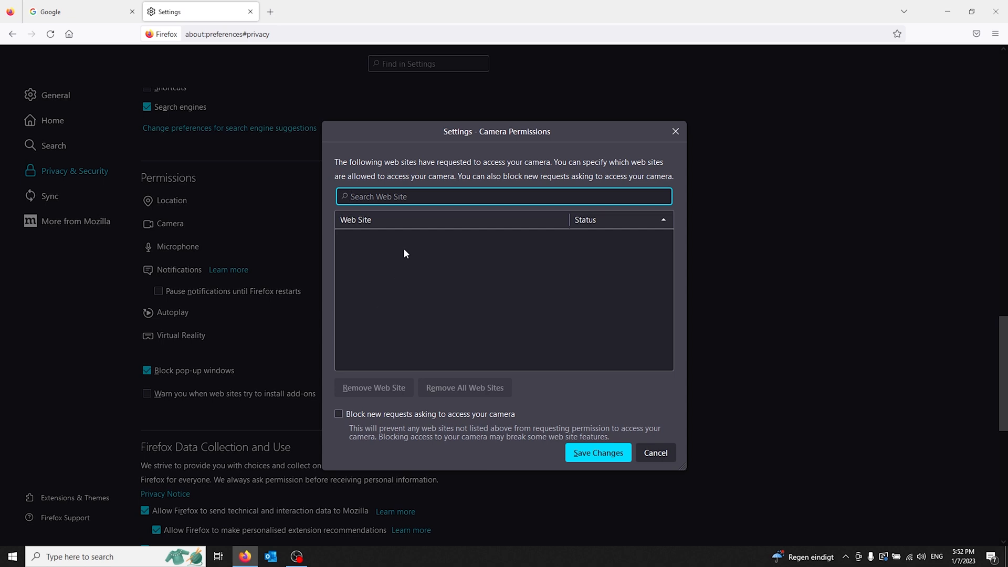
pyautogui.moveTo(362, 240)
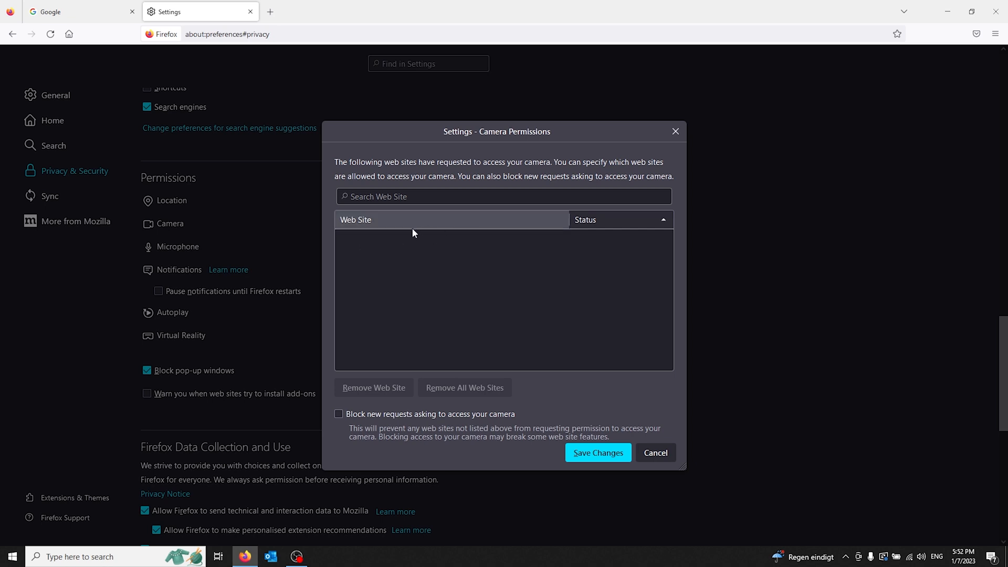
pyautogui.moveTo(570, 214)
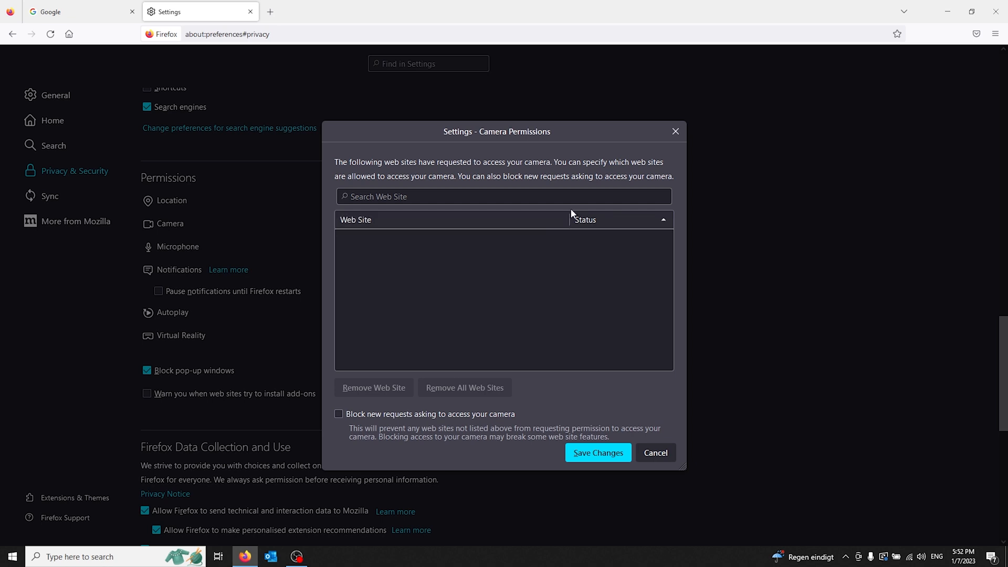
pyautogui.moveTo(635, 245)
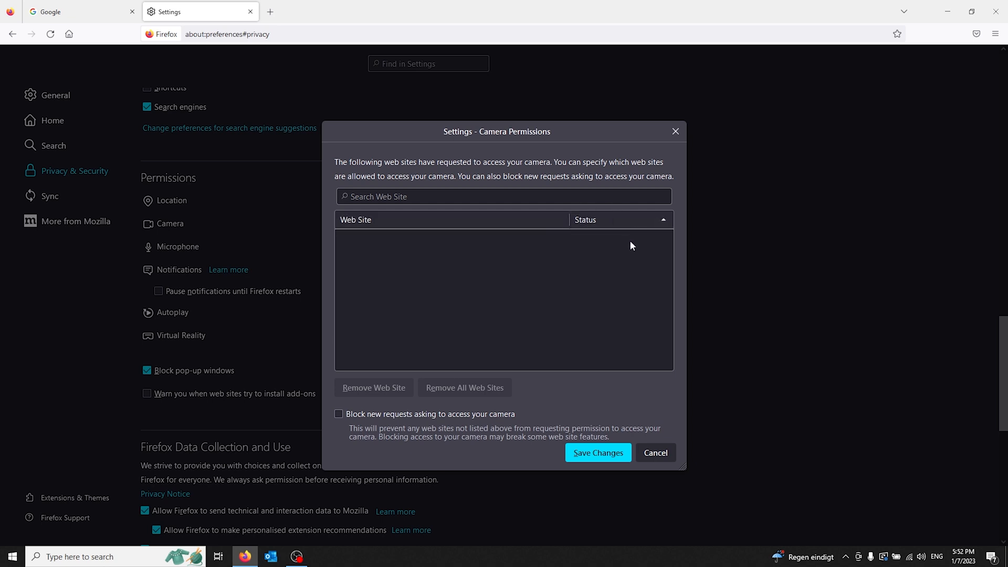
pyautogui.moveTo(557, 253)
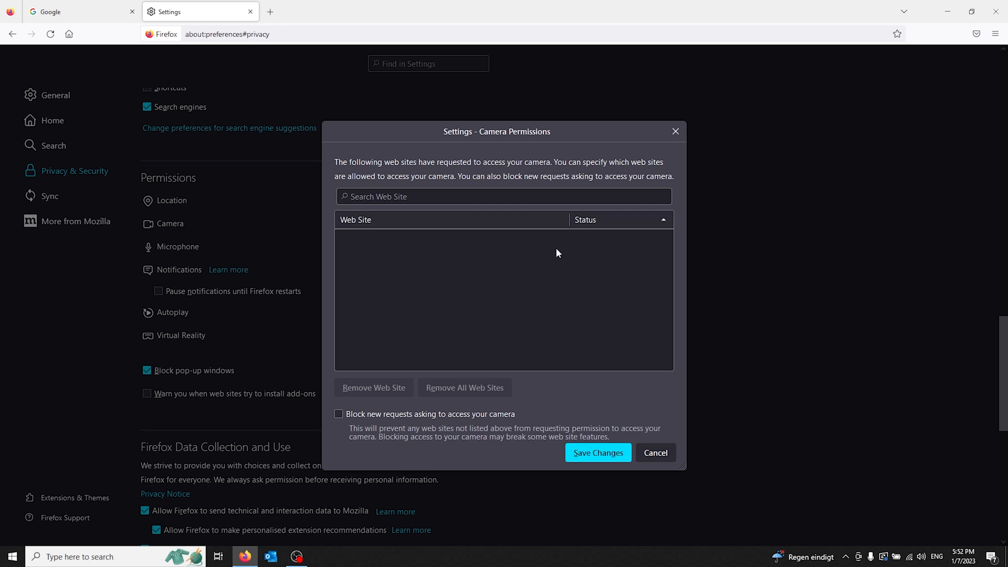
pyautogui.moveTo(558, 257)
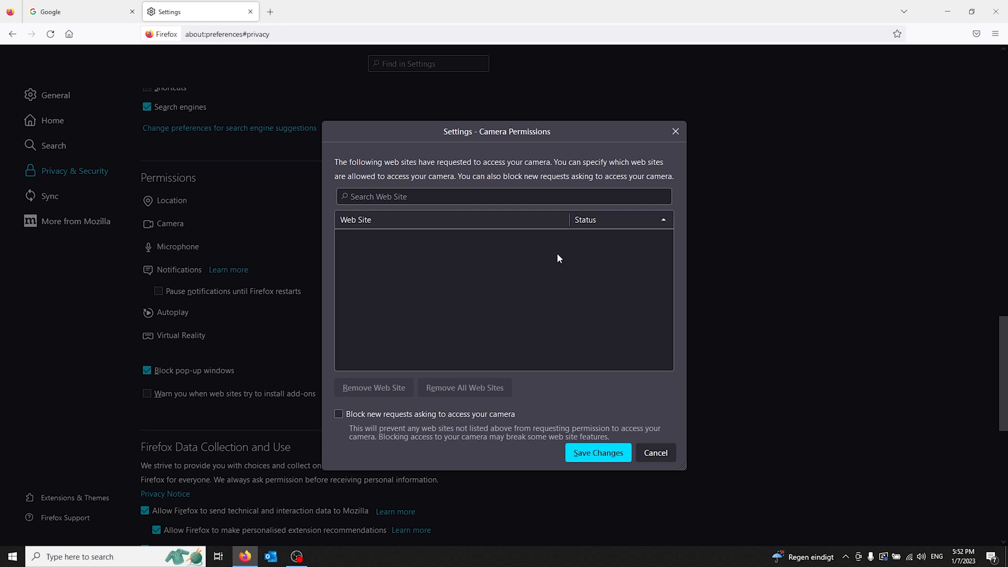
pyautogui.moveTo(560, 255)
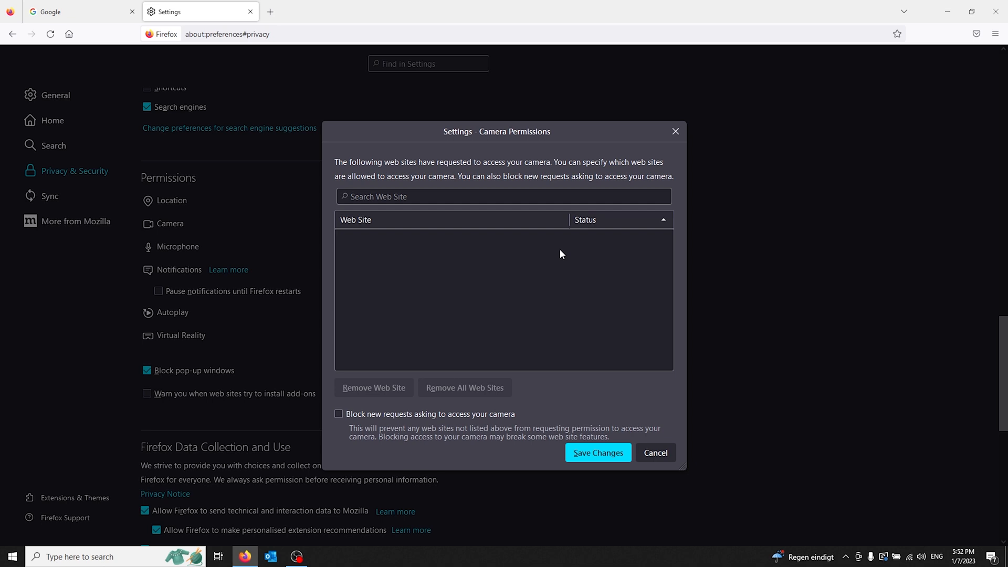
pyautogui.moveTo(553, 258)
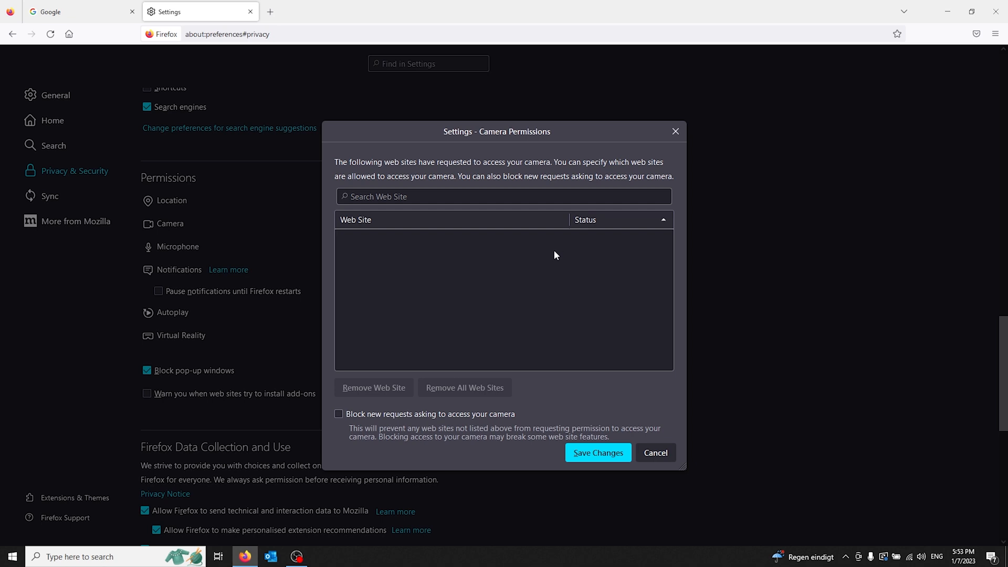
pyautogui.moveTo(562, 256)
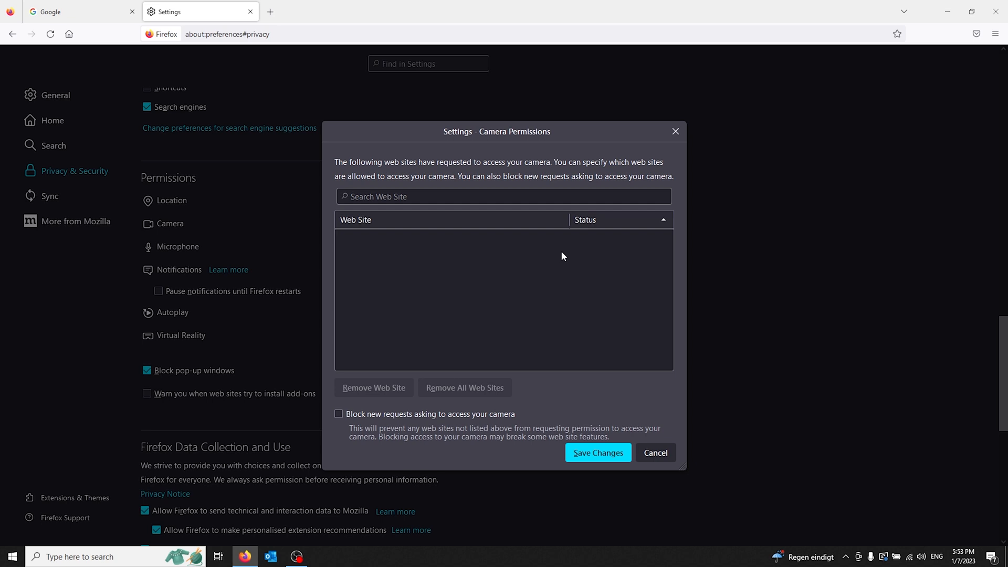
pyautogui.moveTo(557, 257)
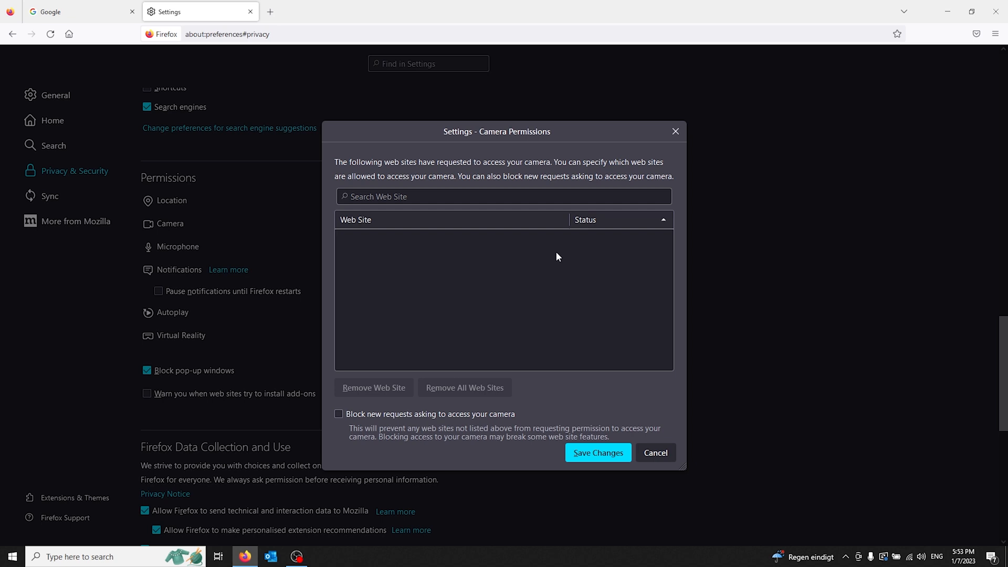